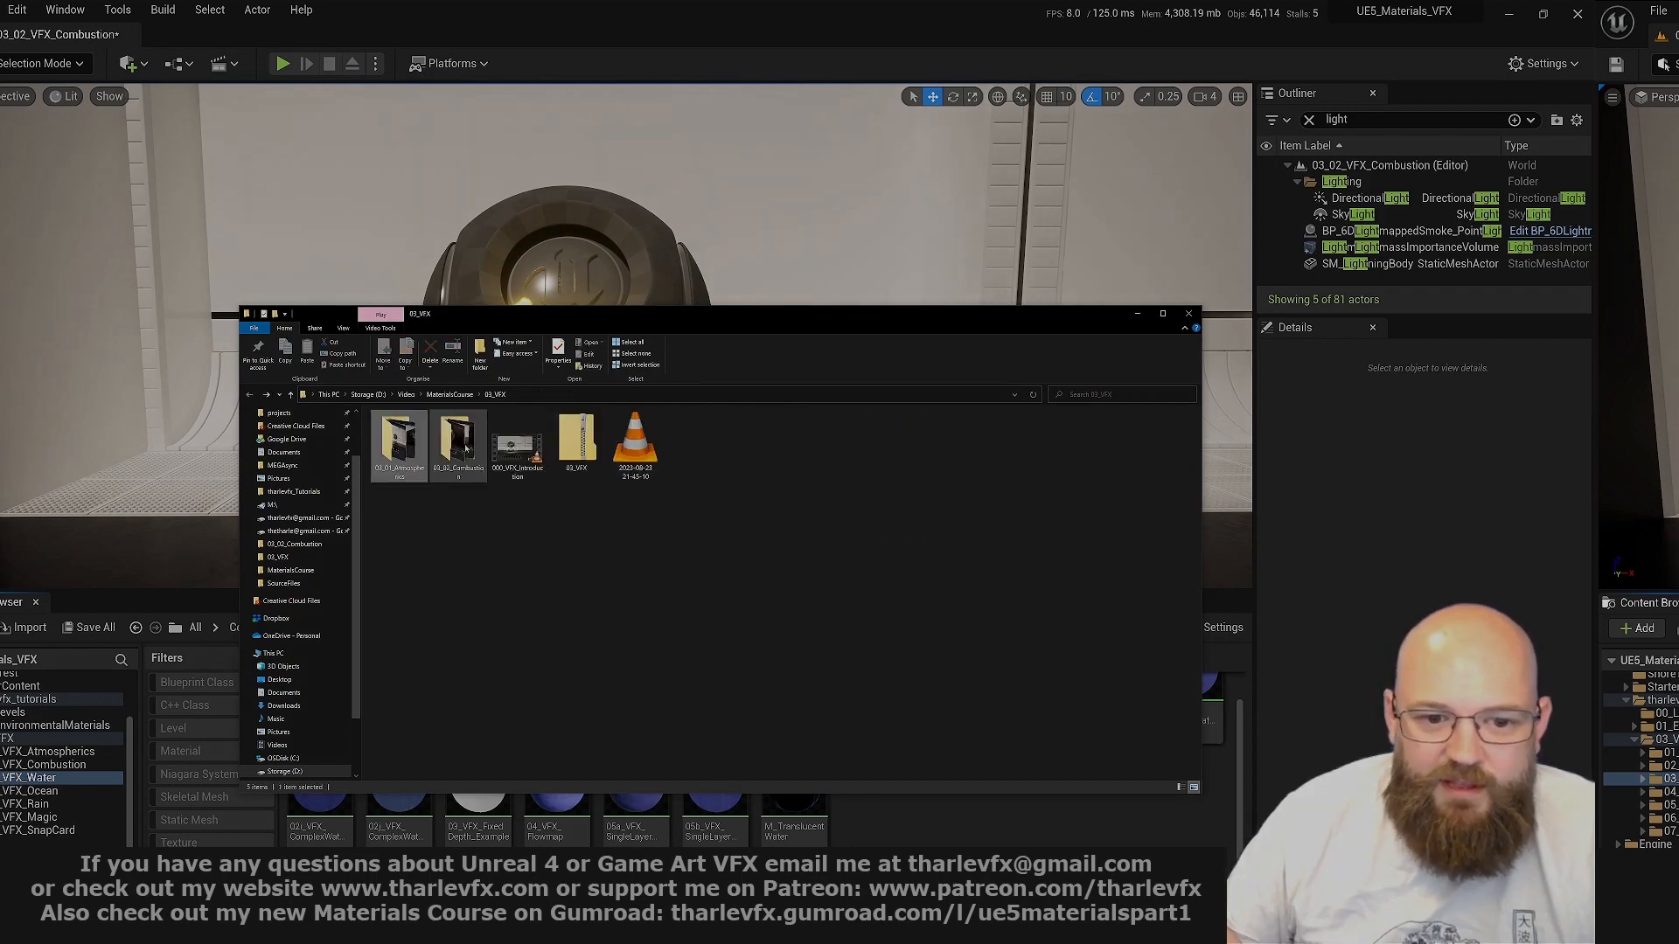
double_click(459, 439)
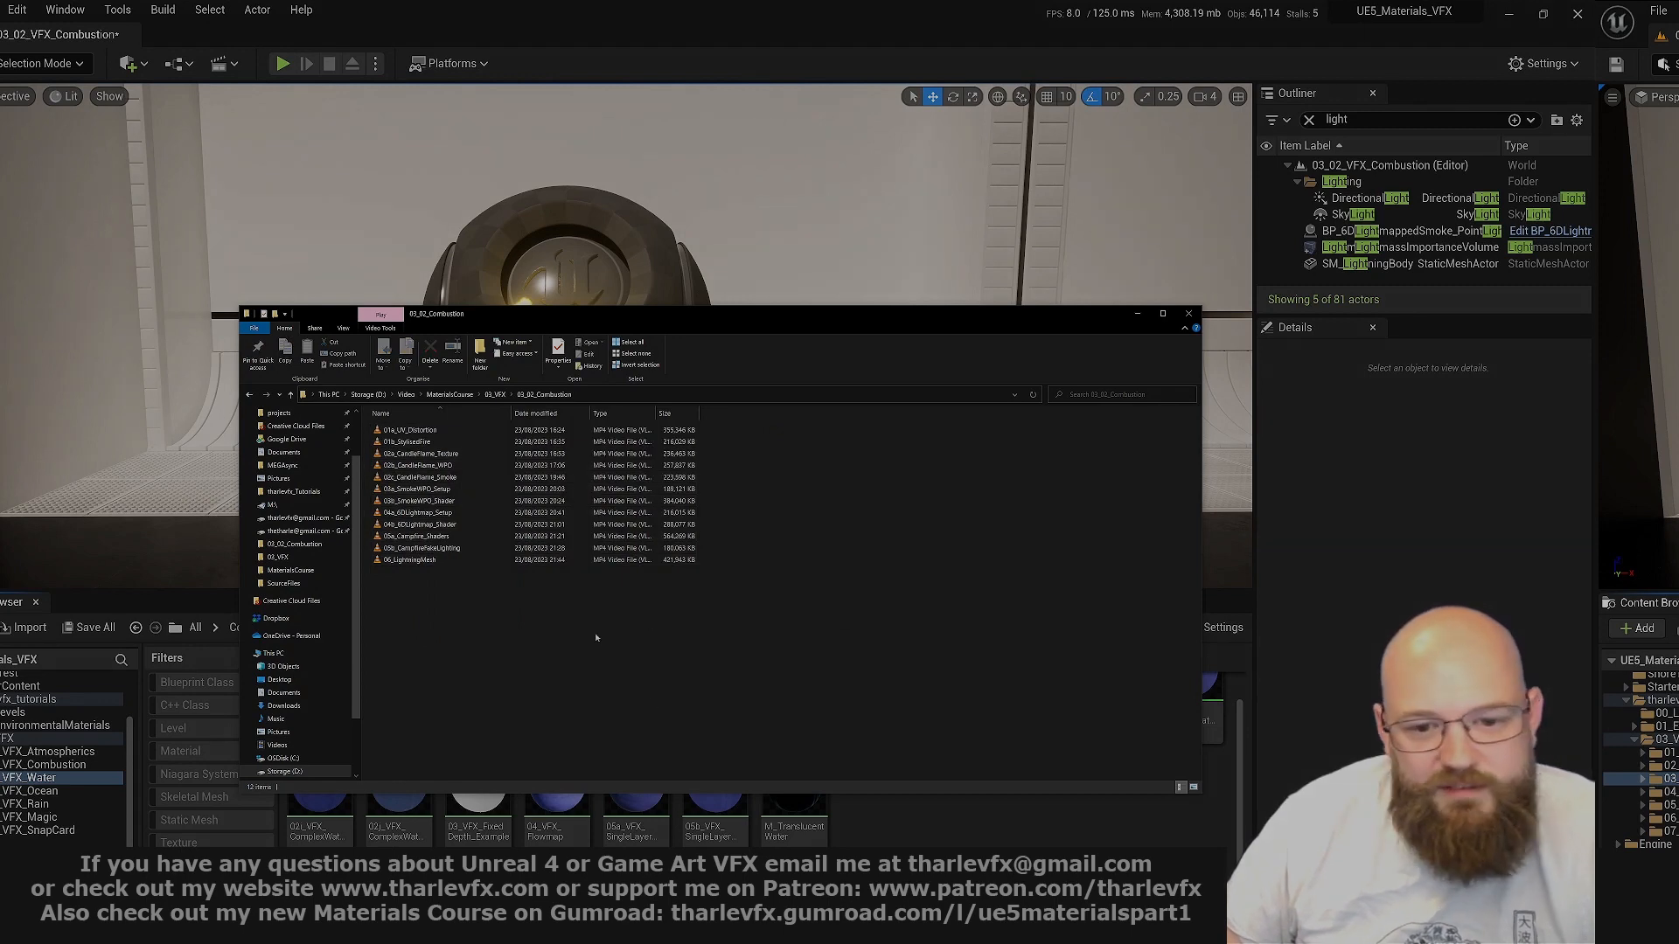
click(248, 395)
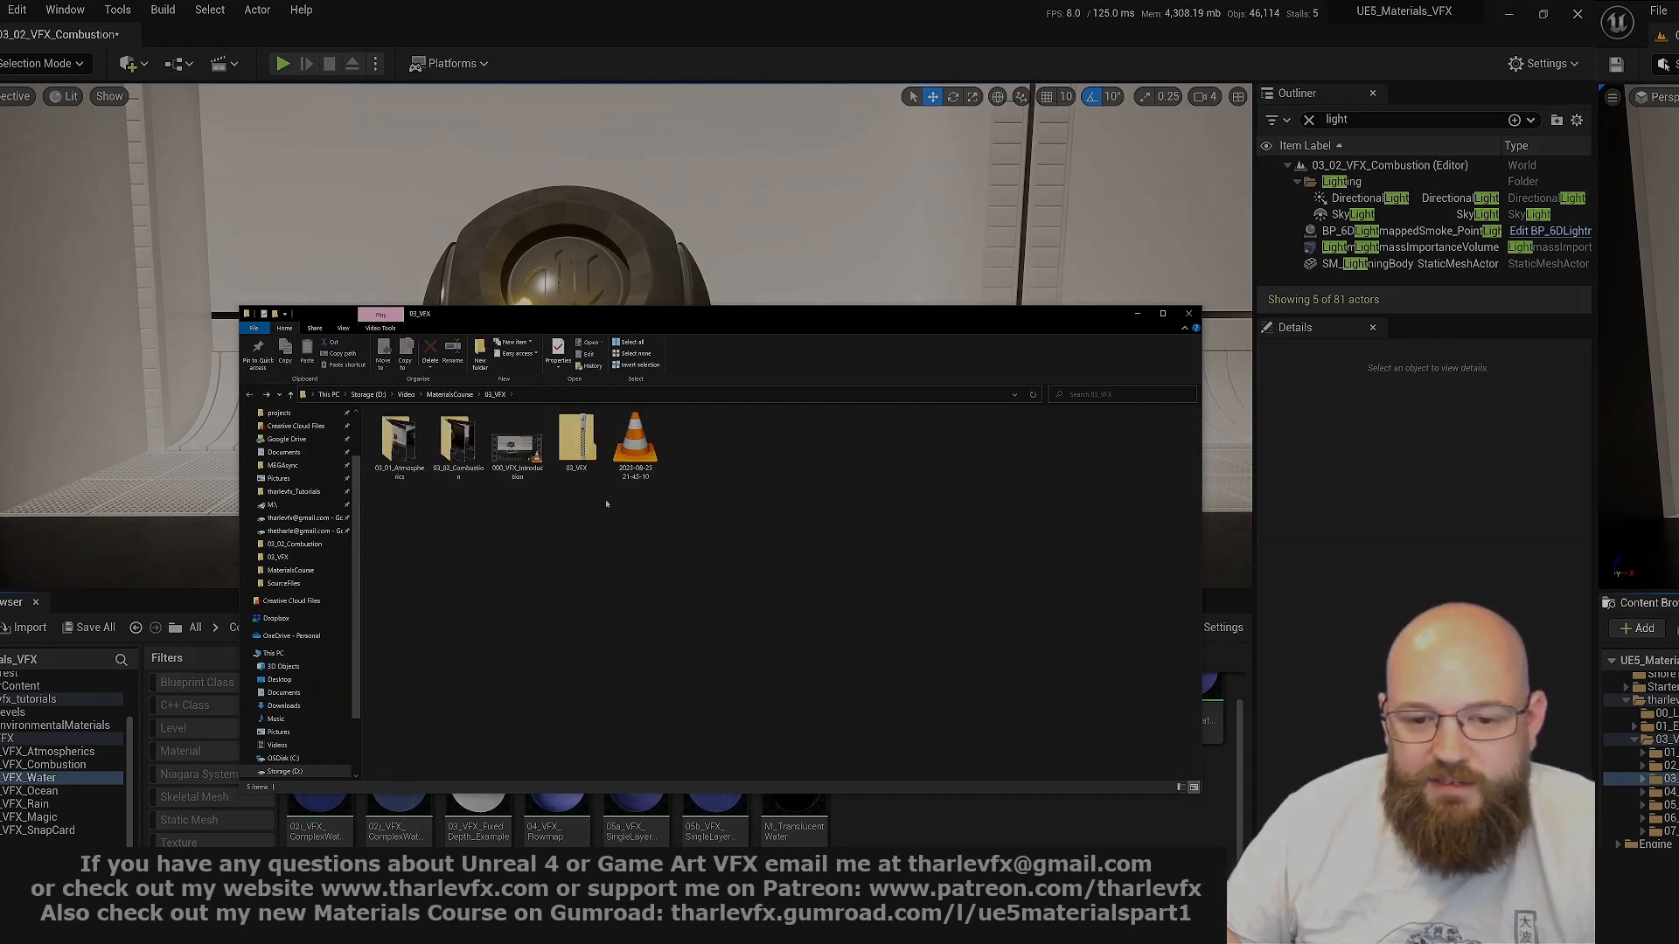